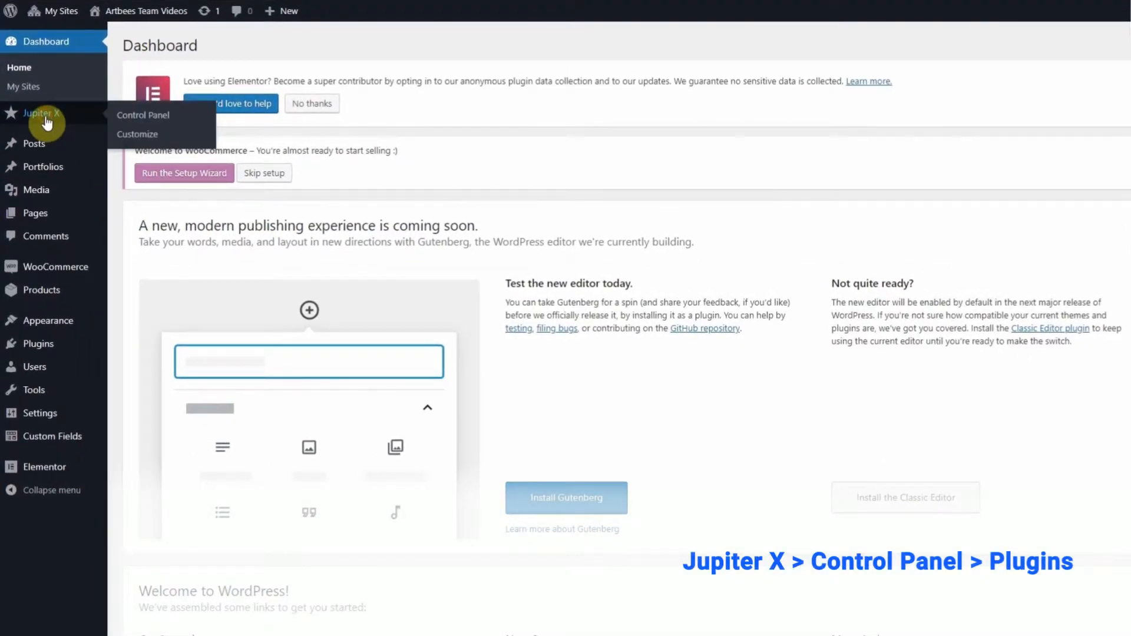
# View the Jupiter X Control Panel's active plugins list, confirming Raven alongside Elementor
pyautogui.click(142, 115)
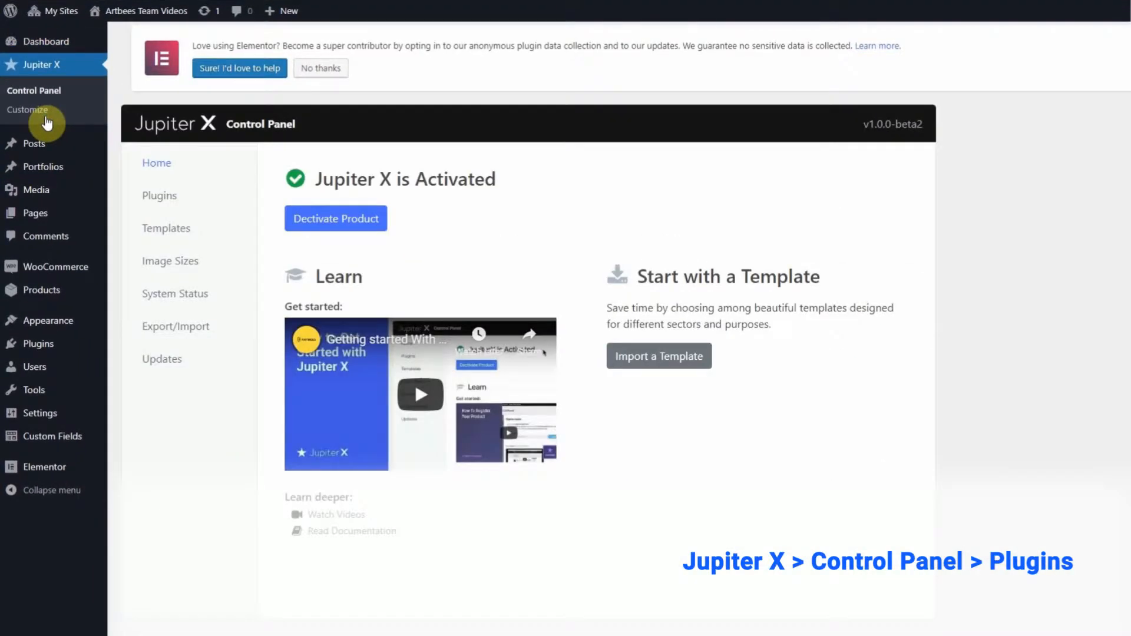
pyautogui.click(159, 196)
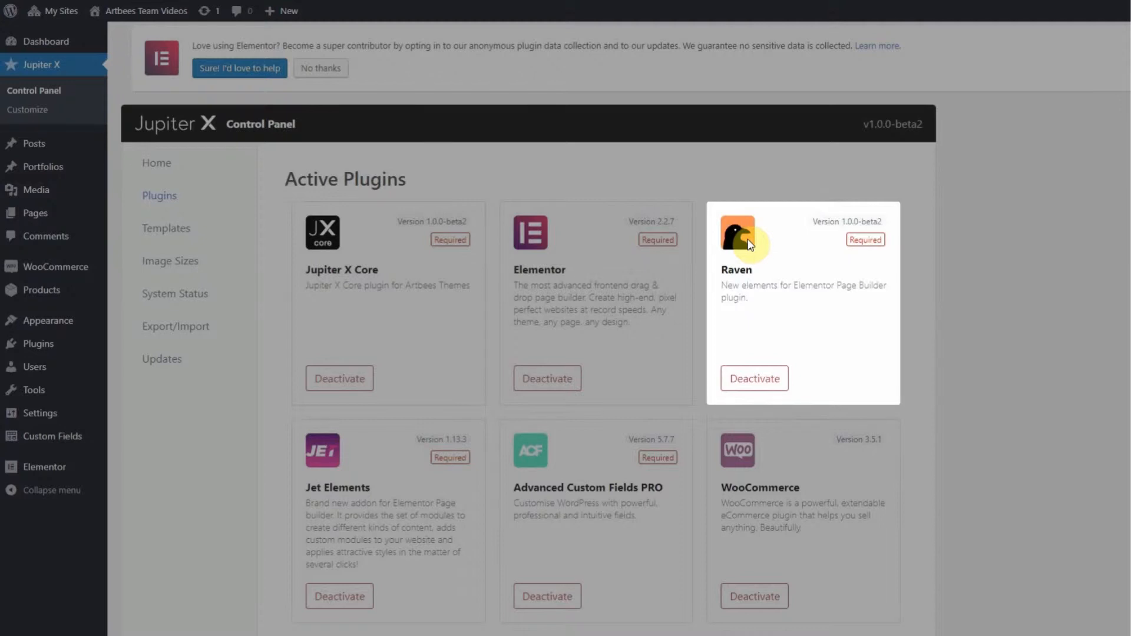
pyautogui.moveTo(85, 174)
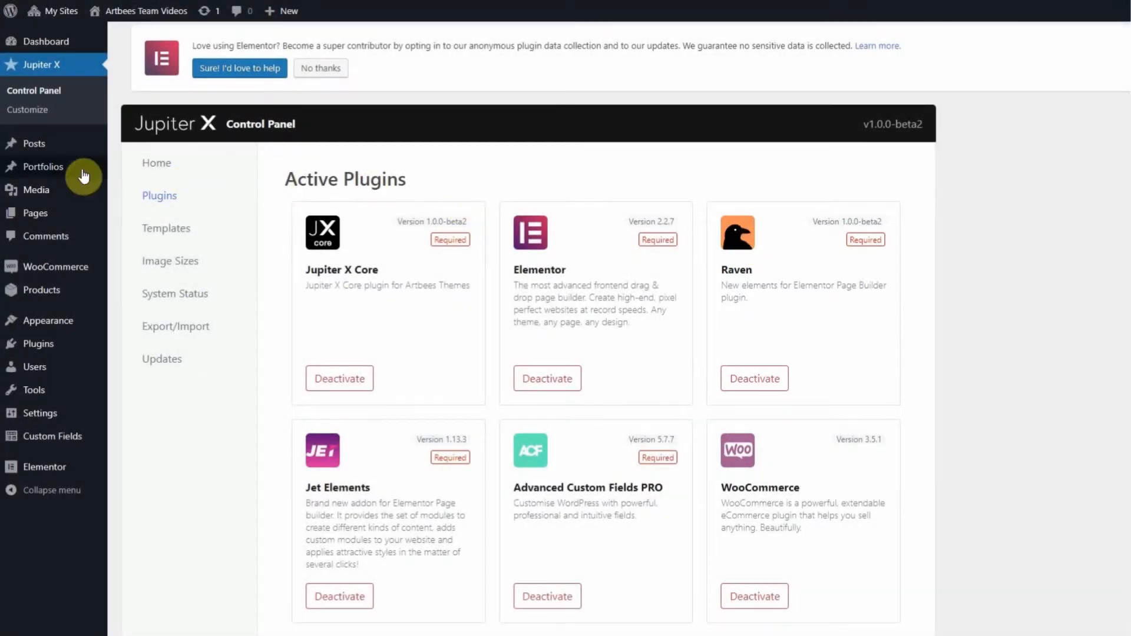
pyautogui.moveTo(36, 213)
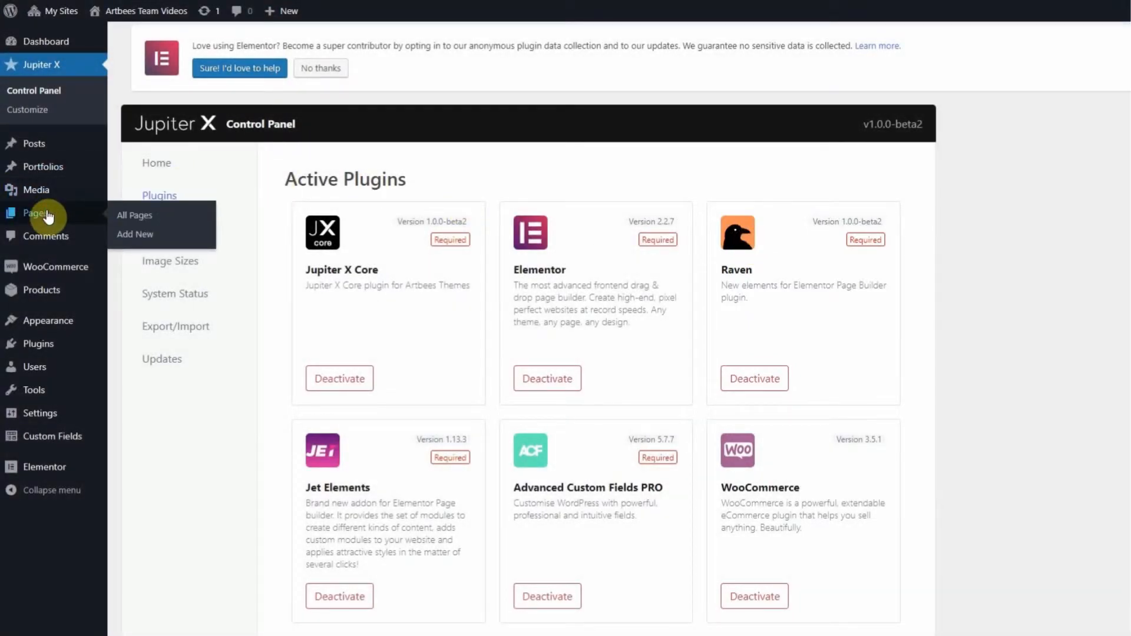
# From All Pages, edit the Contact page with Elementor
pyautogui.click(134, 216)
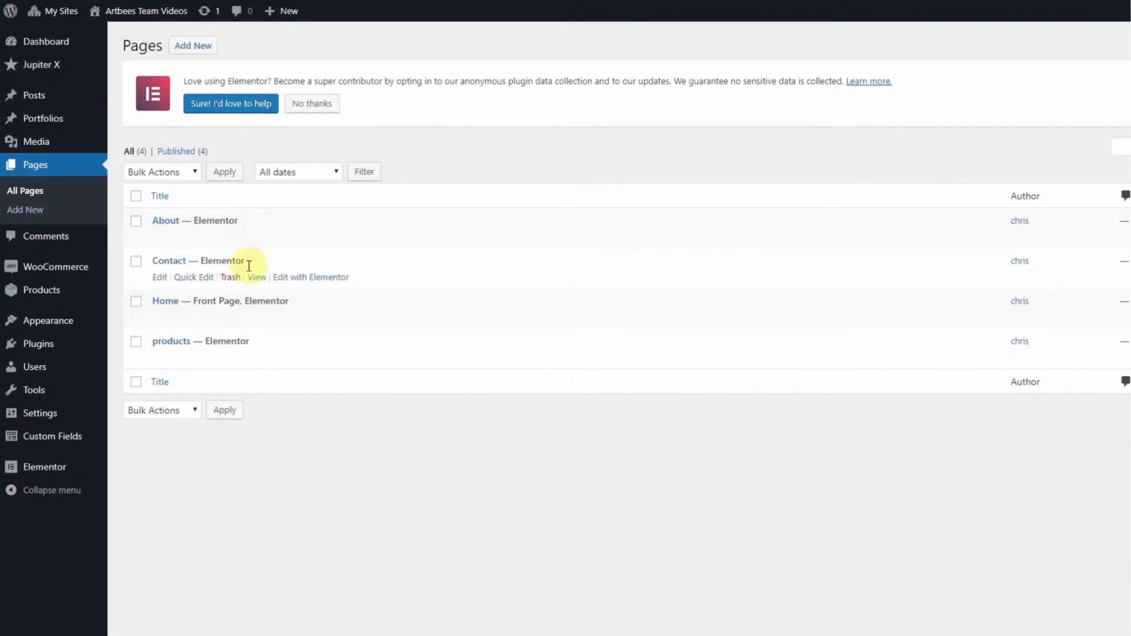
pyautogui.click(311, 277)
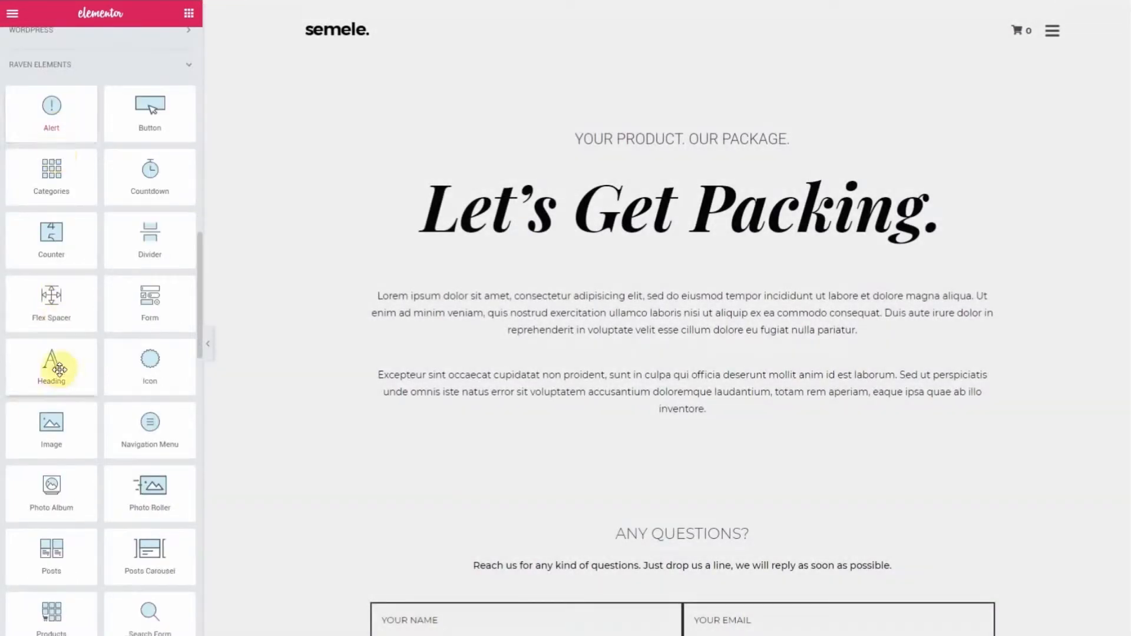
pyautogui.moveTo(51, 366); pyautogui.dragTo(610, 263)
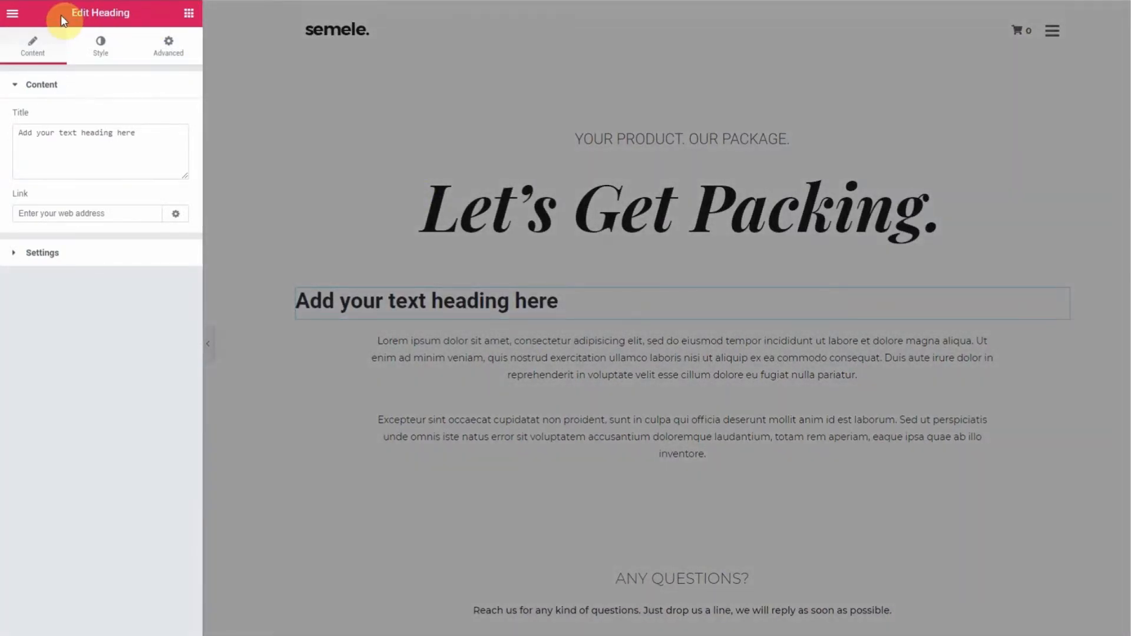
pyautogui.moveTo(61, 115)
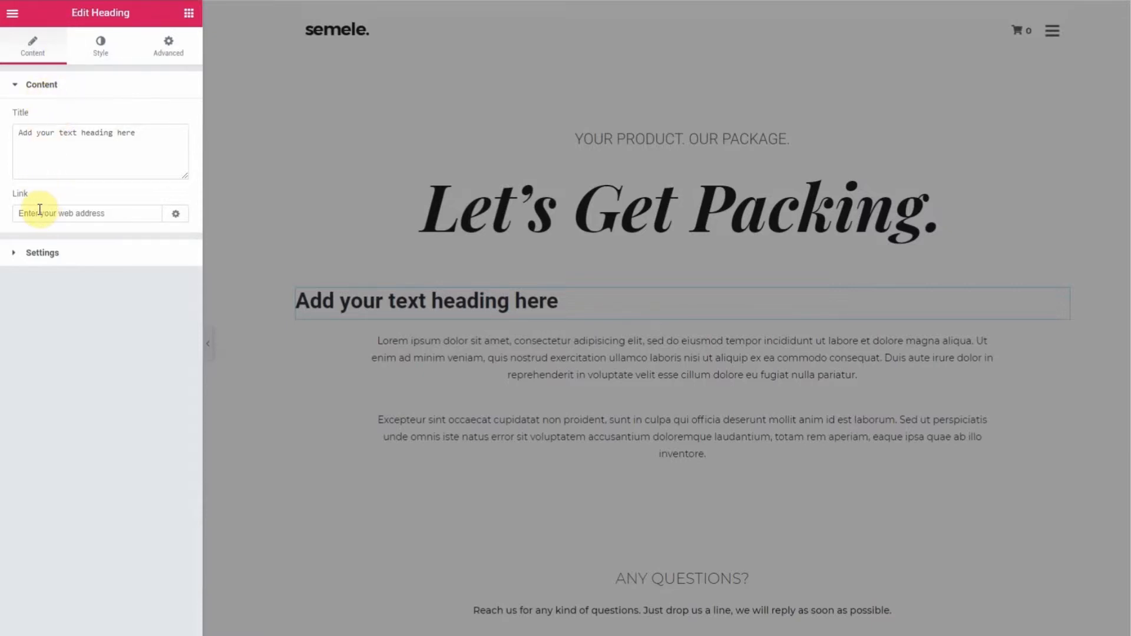
pyautogui.write('https://artbees.net/')
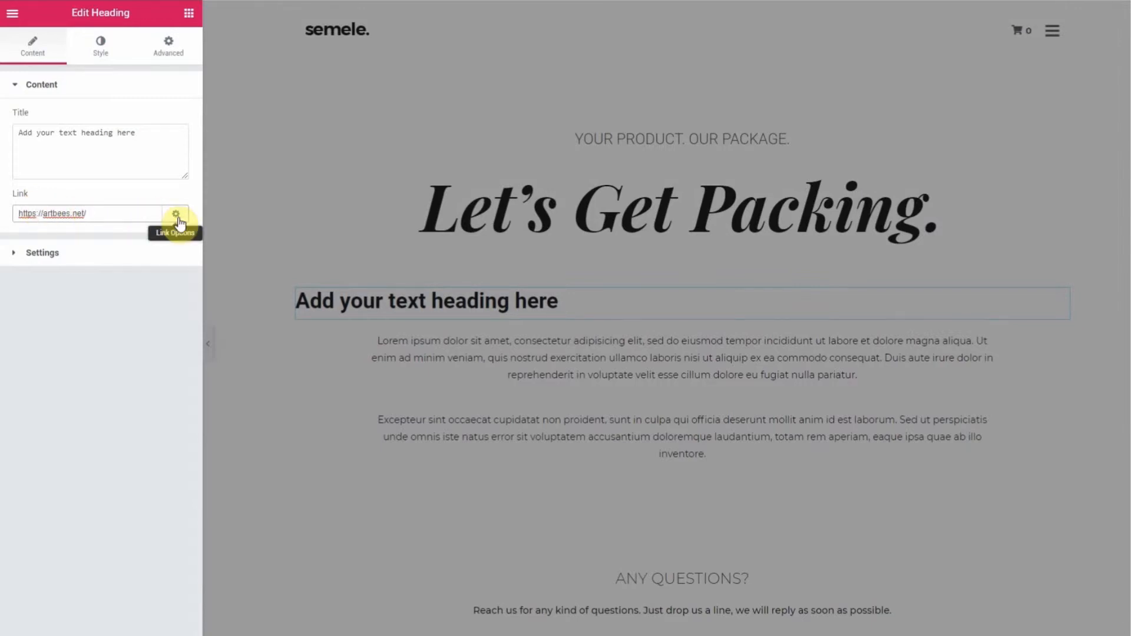
pyautogui.click(176, 214)
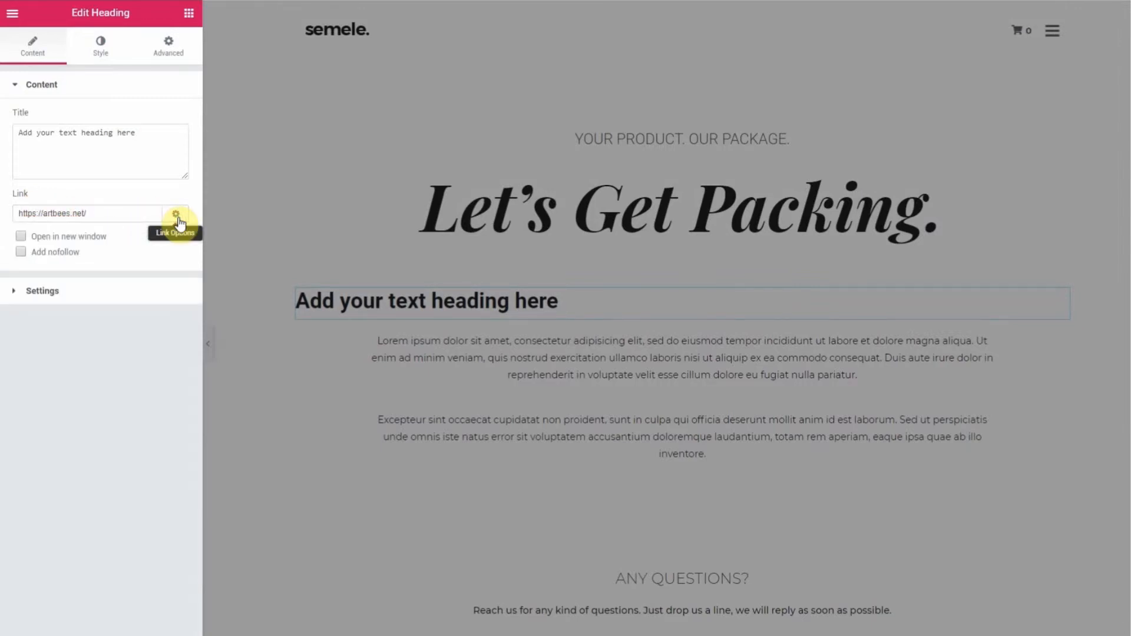
pyautogui.moveTo(86, 239)
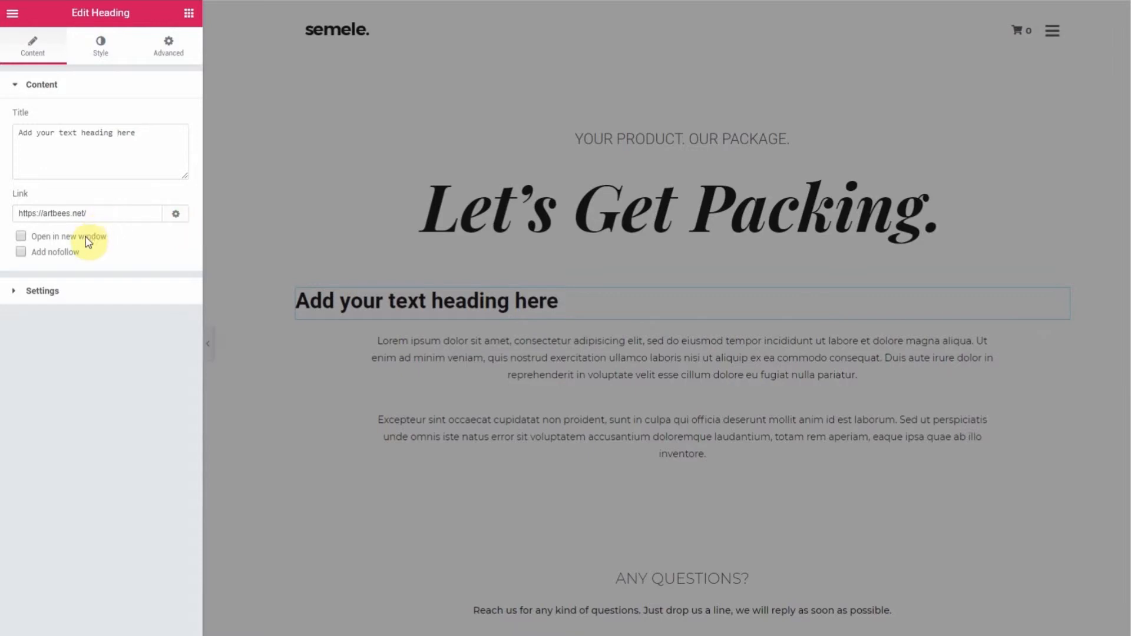
pyautogui.click(20, 237)
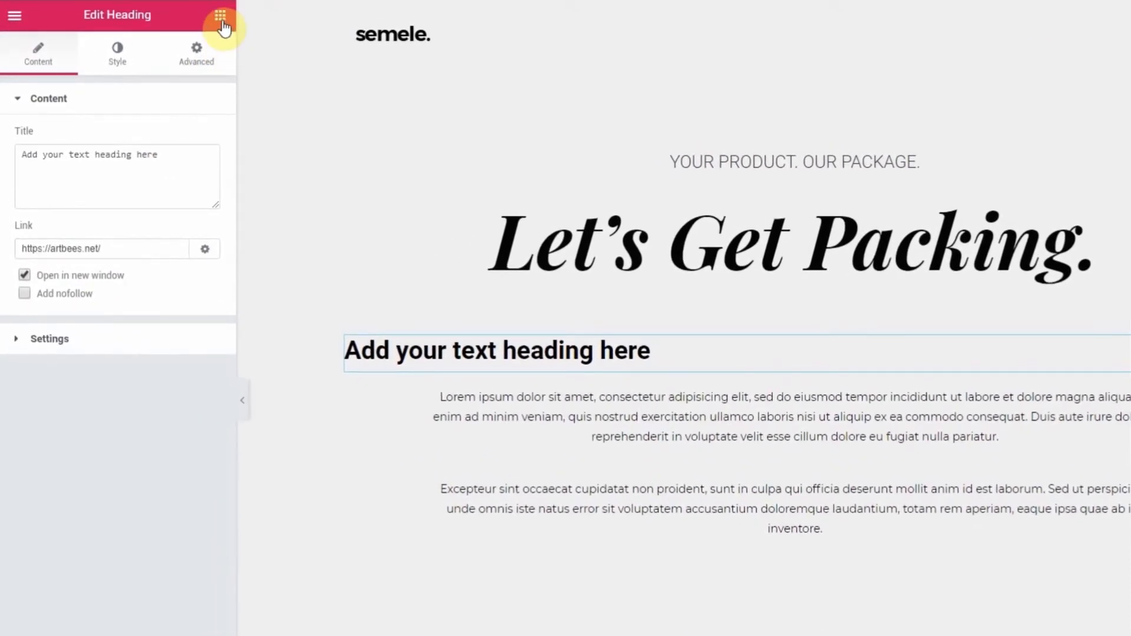
pyautogui.click(218, 15)
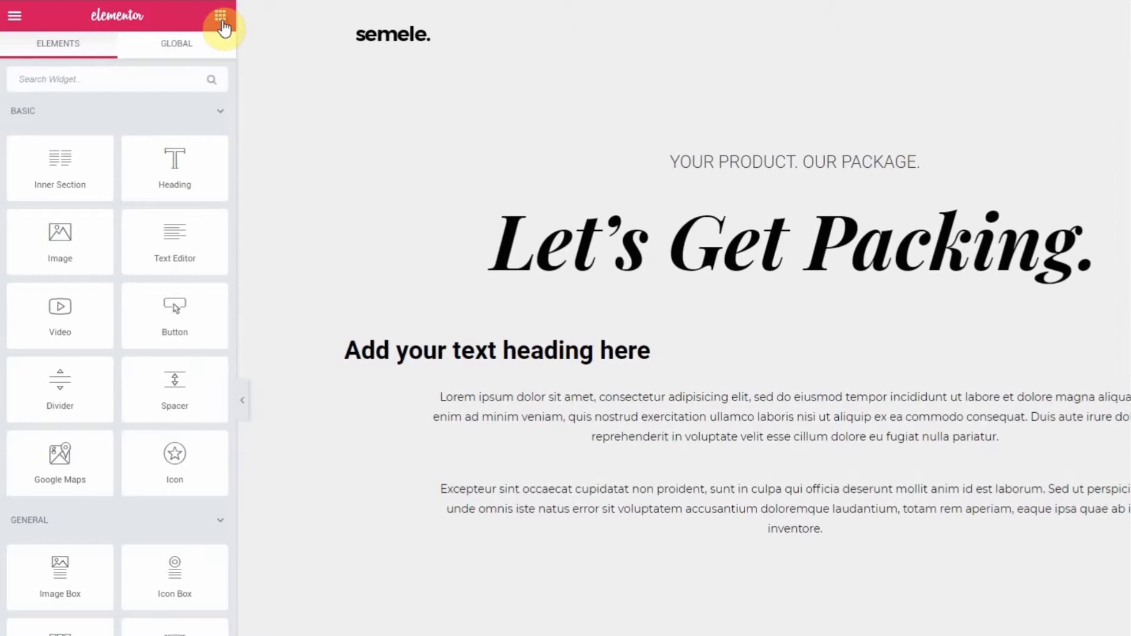
pyautogui.write('button')
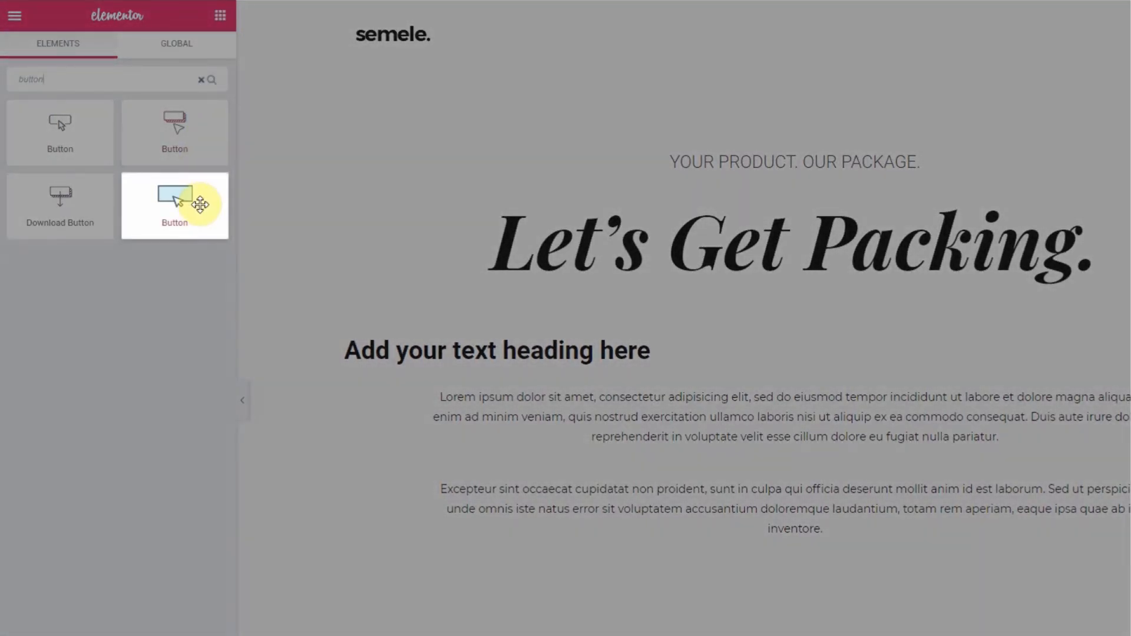
pyautogui.moveTo(174, 205); pyautogui.dragTo(395, 331)
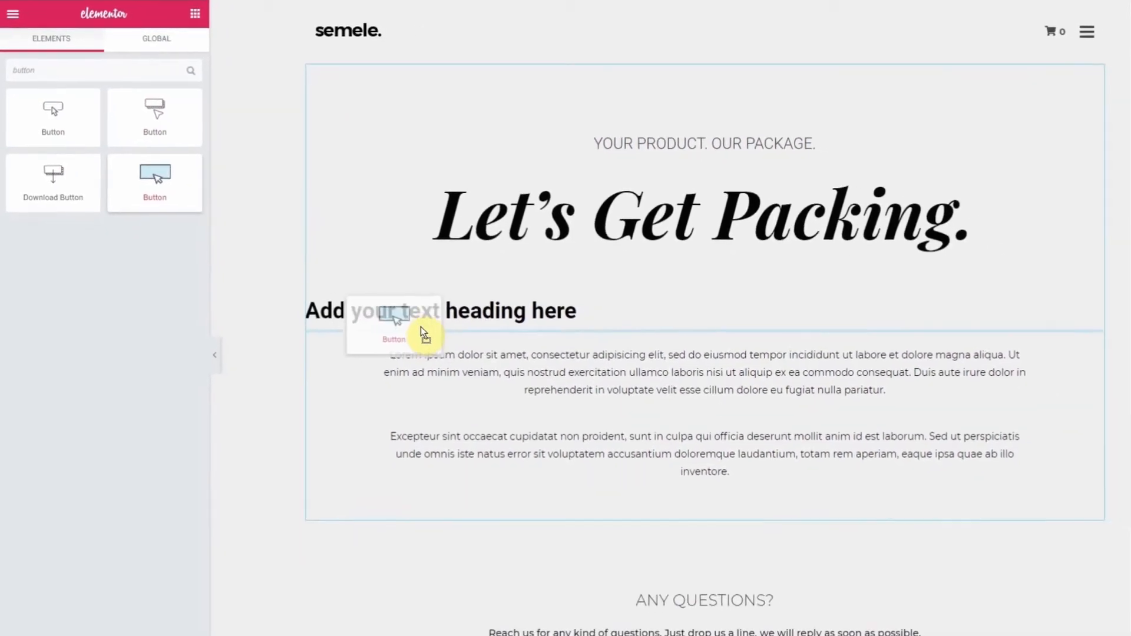
pyautogui.moveTo(155, 174); pyautogui.dragTo(394, 339)
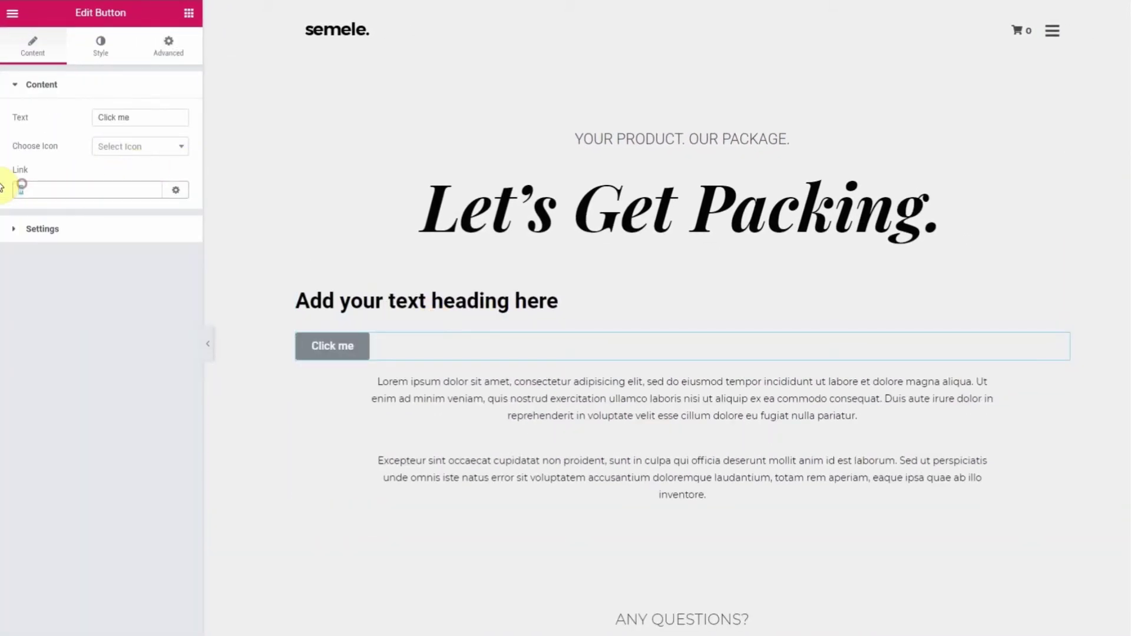
pyautogui.write('https://artbees.net/')
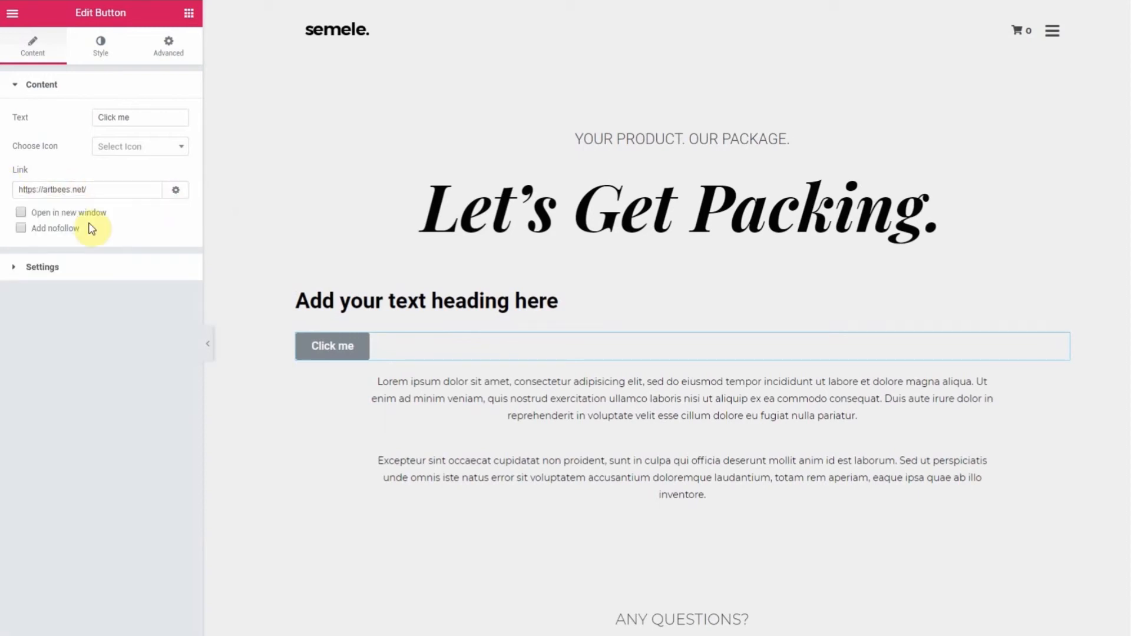
pyautogui.click(20, 212)
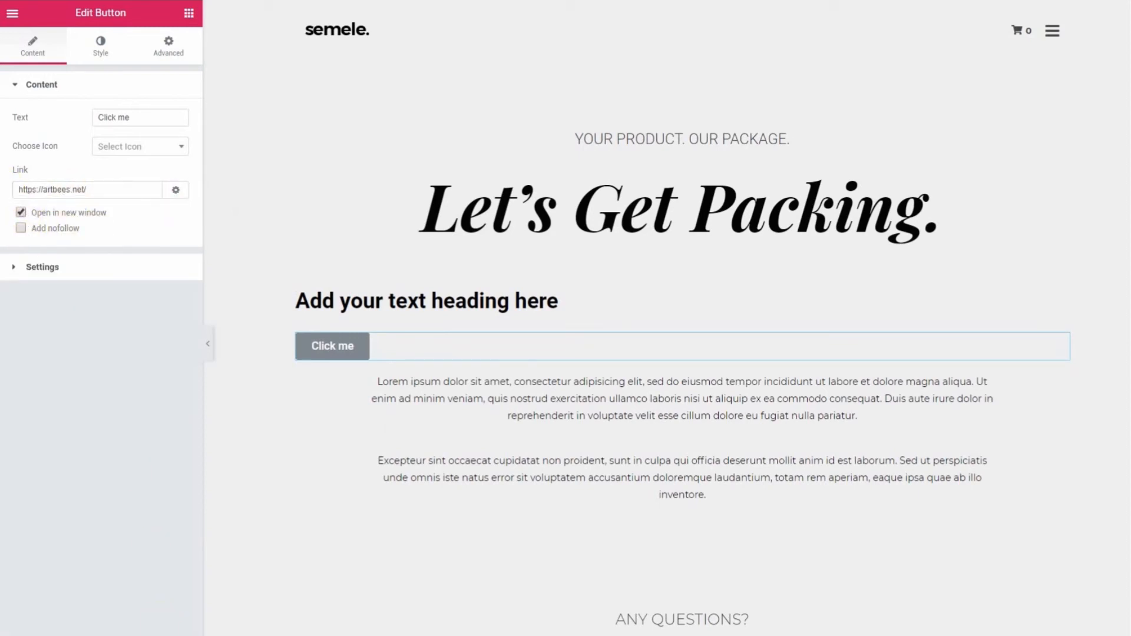